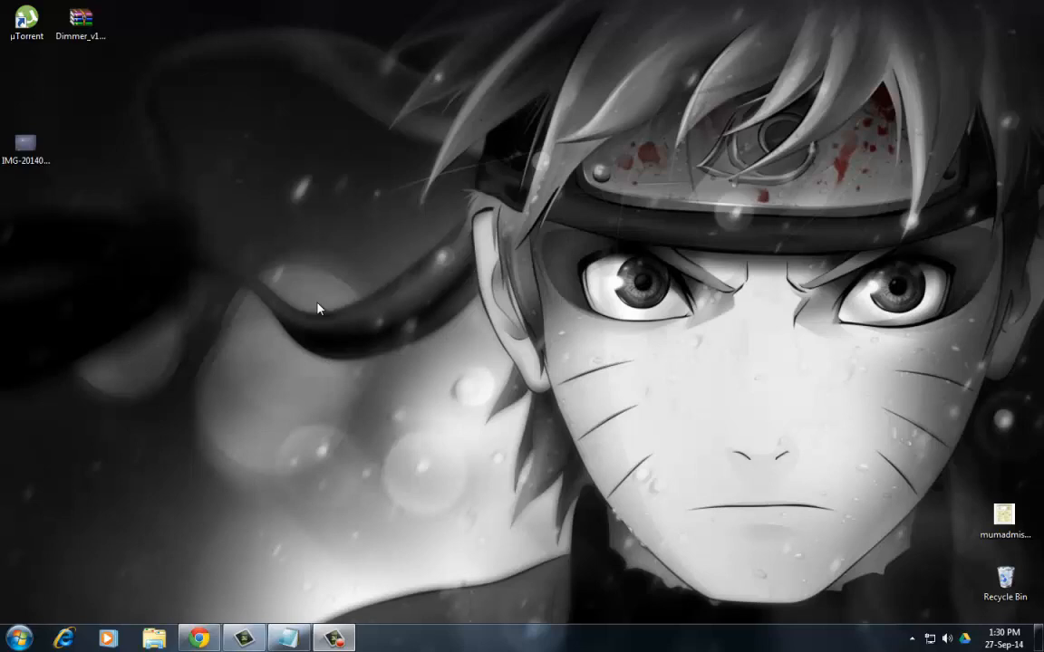
{"action": "mouse_move", "coordinate": [361, 308]}
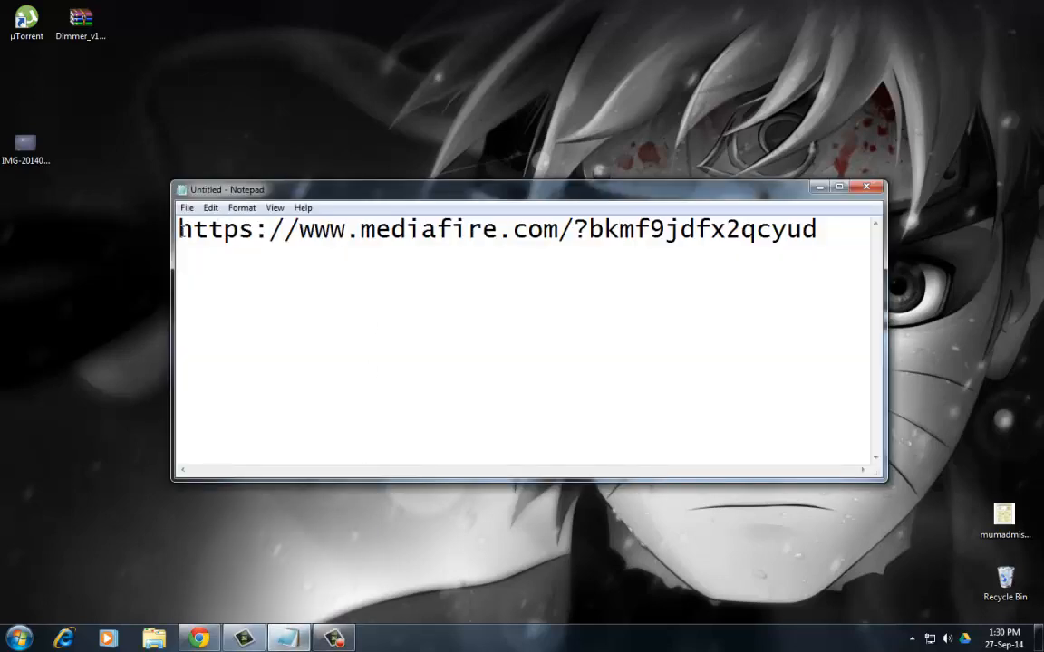
- Select the MediaFire download link in the Notepad note
{"action": "left_click_drag", "start_coordinate": [314, 229], "coordinate": [572, 229]}
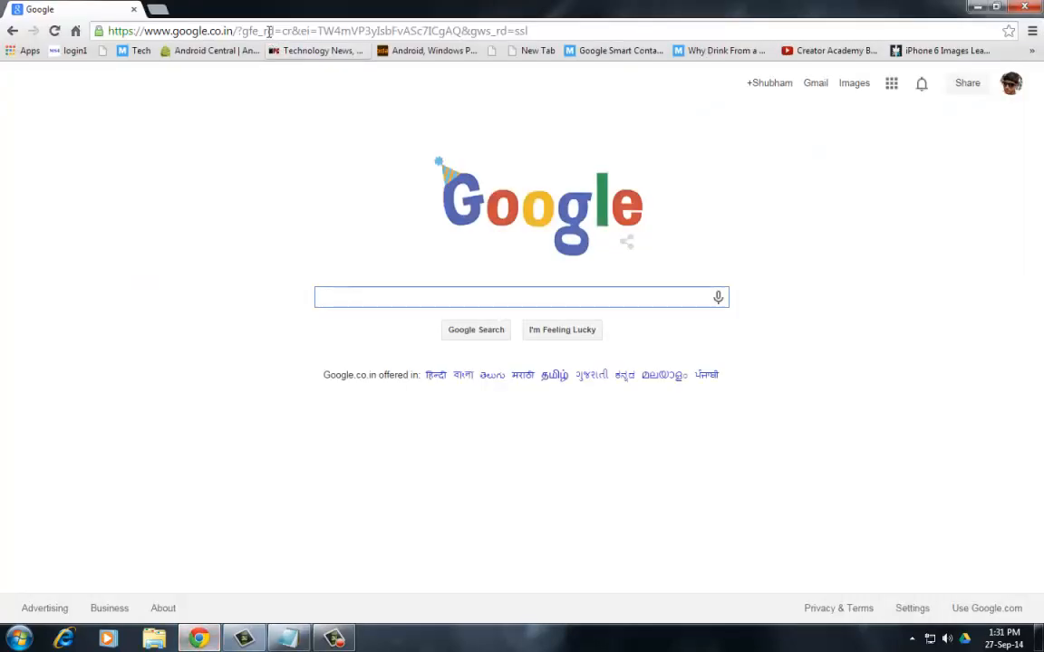
{"action": "left_click", "coordinate": [267, 31]}
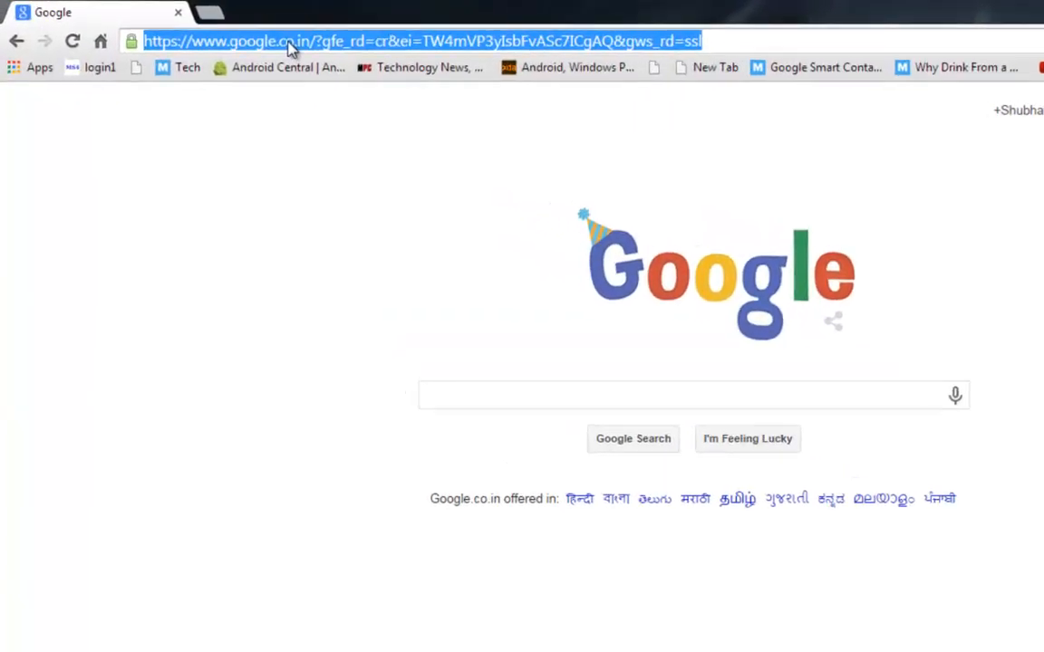
{"action": "type", "text": "https://www.mediafire.com/?bkmf9jdfx2qcyud"}
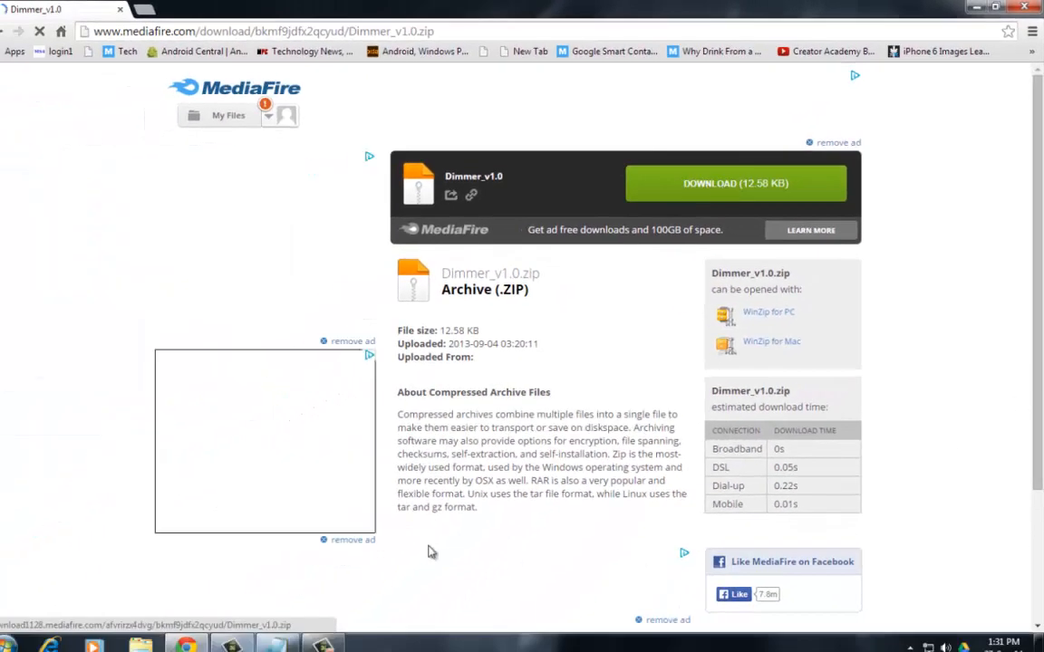
- Download Dimmer_v1.0.zip from MediaFire and save it to the Desktop
{"action": "left_click", "coordinate": [735, 183]}
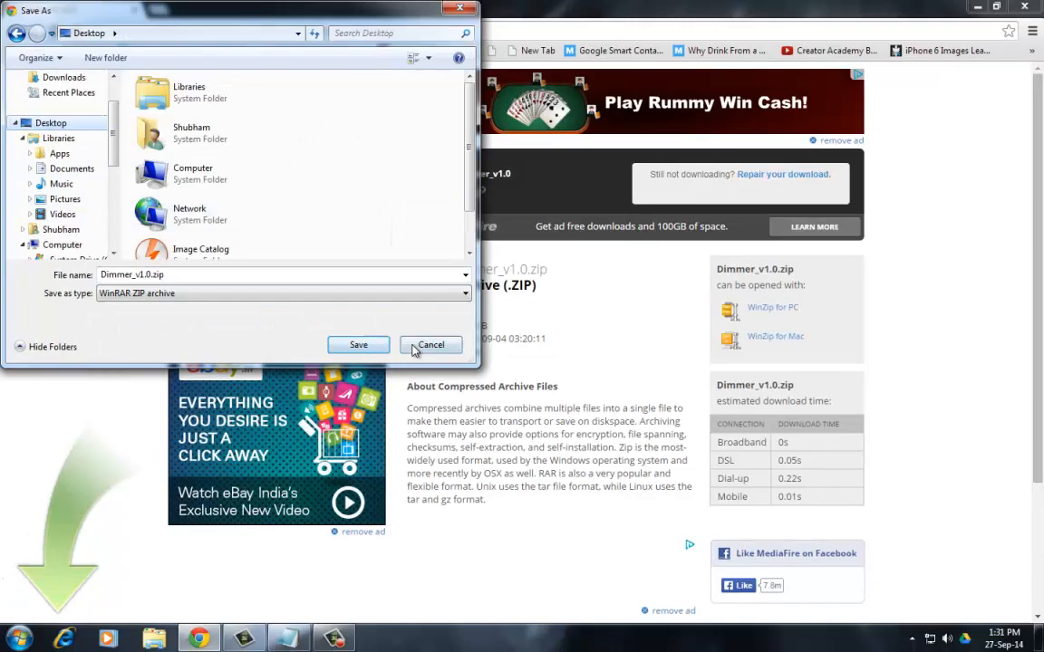
{"action": "left_click", "coordinate": [358, 344]}
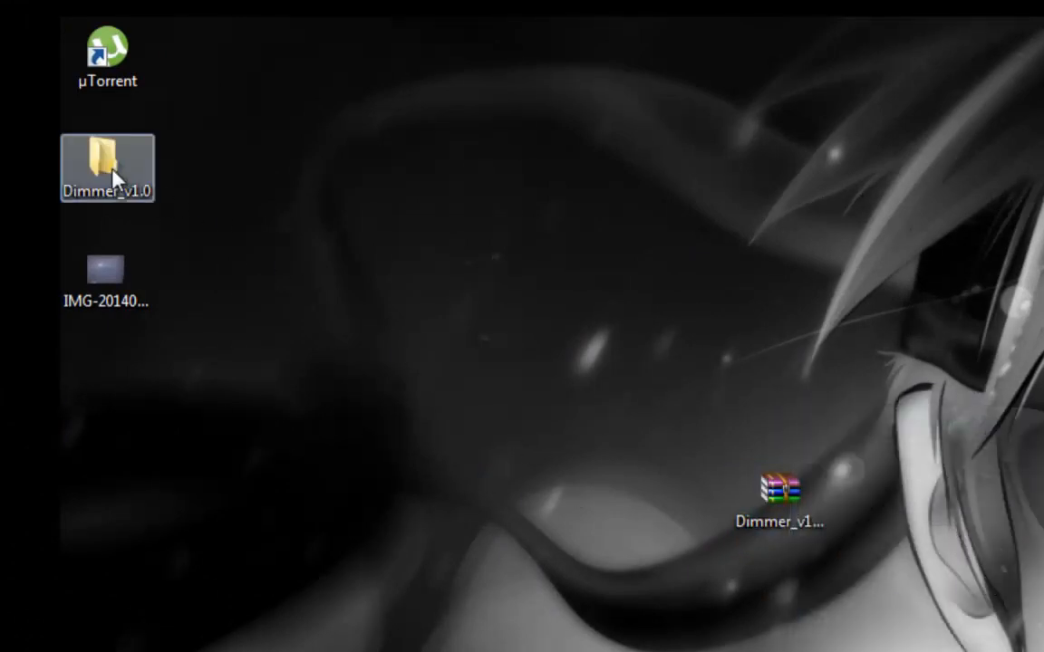
- Open the Dimmer_v1.0 folder from the desktop
{"action": "double_click", "coordinate": [107, 168]}
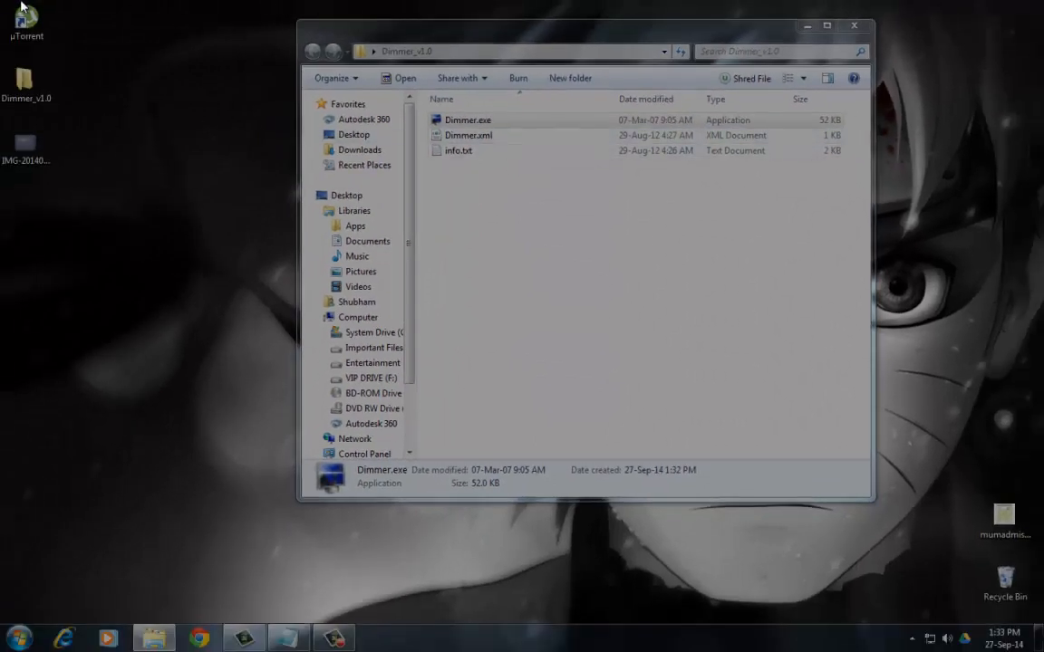
{"action": "mouse_move", "coordinate": [14, 132]}
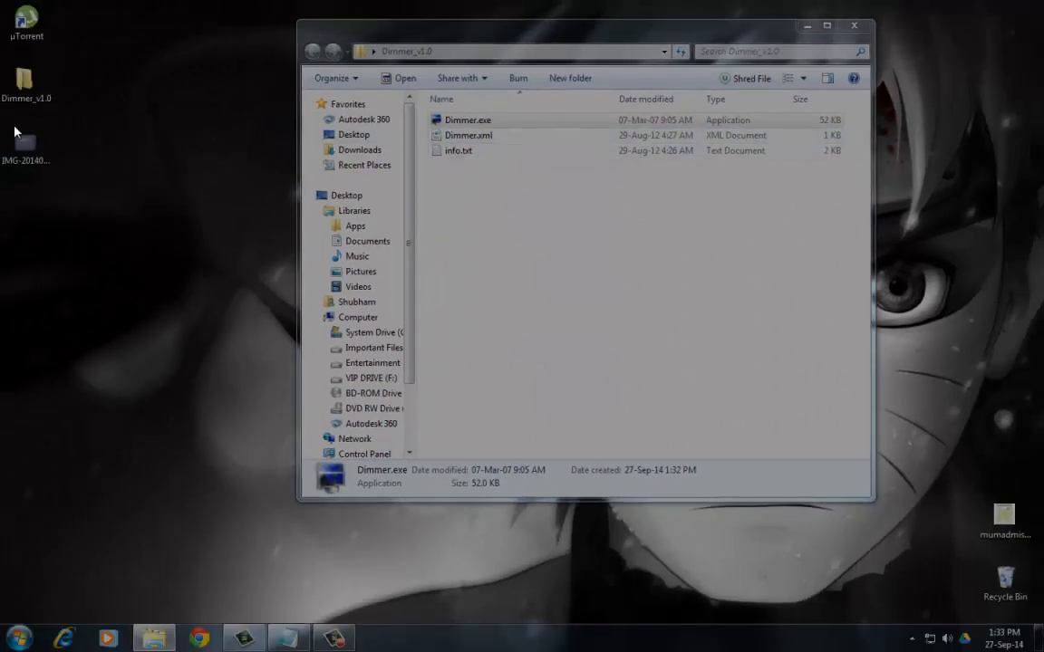
- Open Configure... from the Dimmer tray icon's menu in the hidden notification icons
{"action": "left_click", "coordinate": [910, 638]}
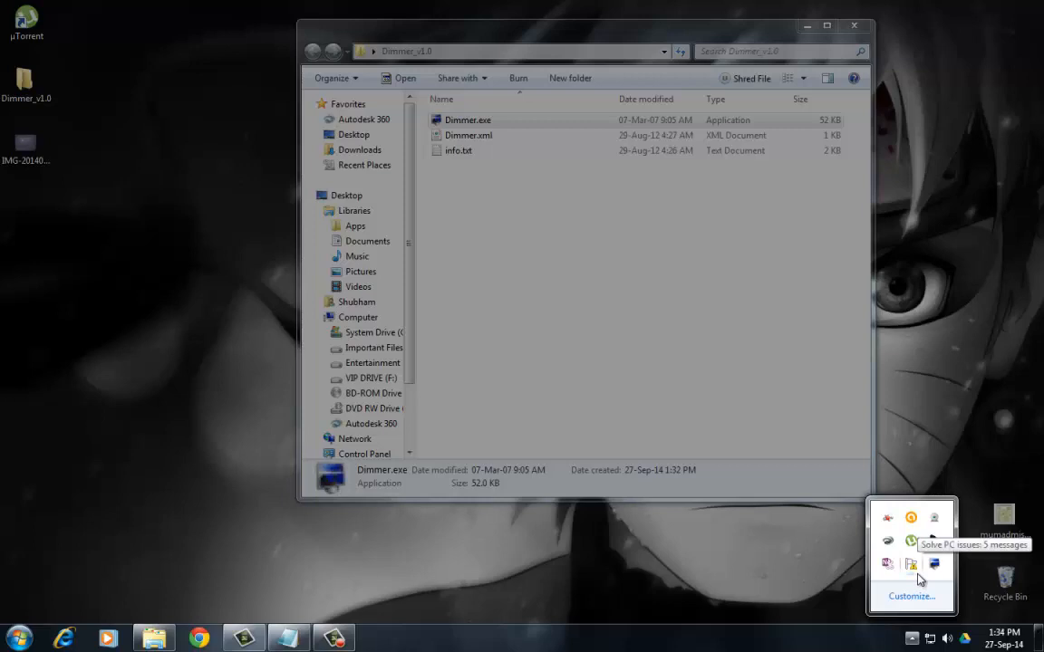
{"action": "mouse_move", "coordinate": [933, 564]}
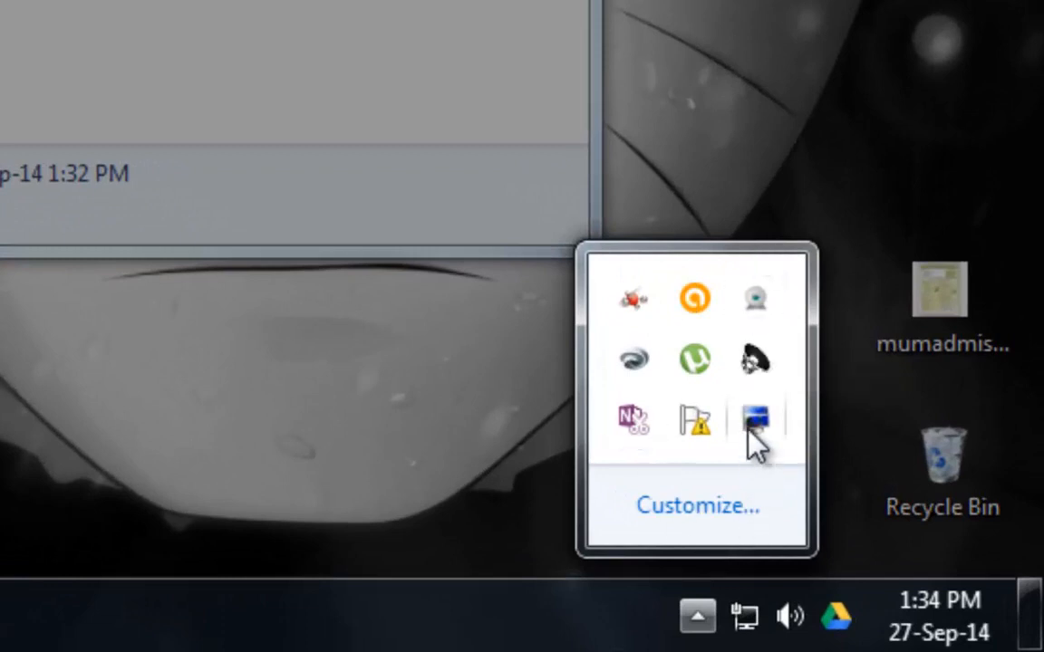
{"action": "right_click", "coordinate": [757, 417]}
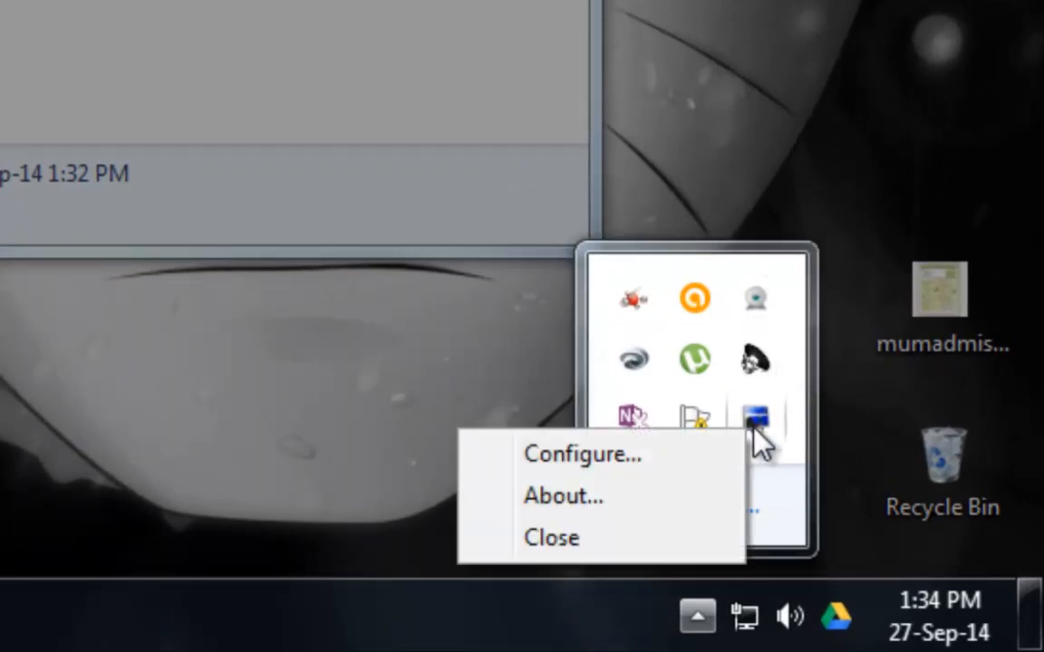
{"action": "mouse_move", "coordinate": [539, 471]}
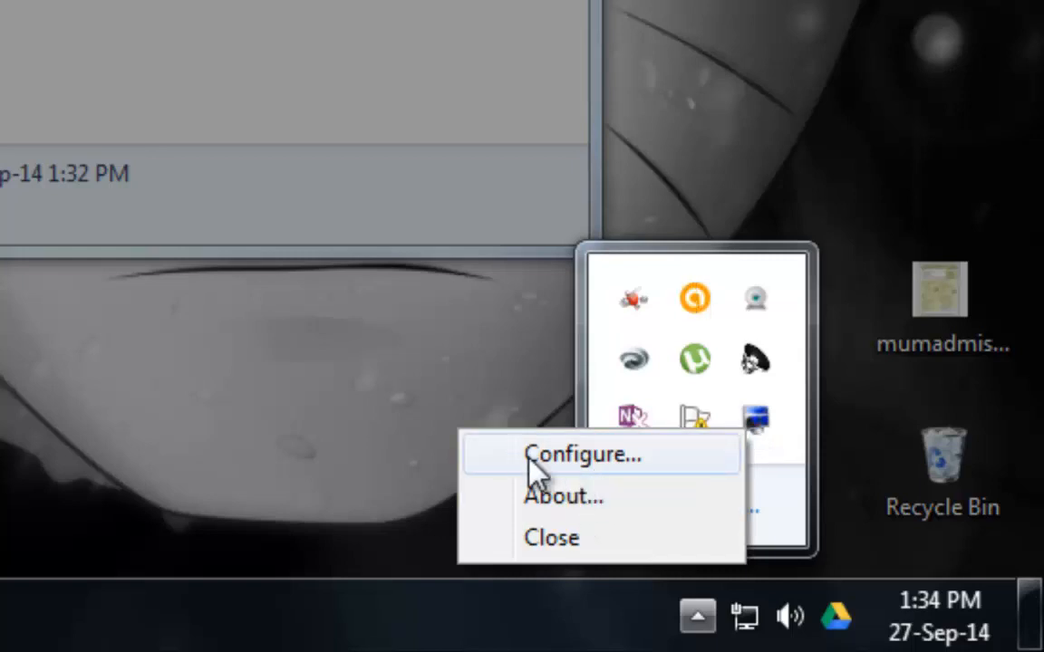
{"action": "left_click", "coordinate": [583, 454]}
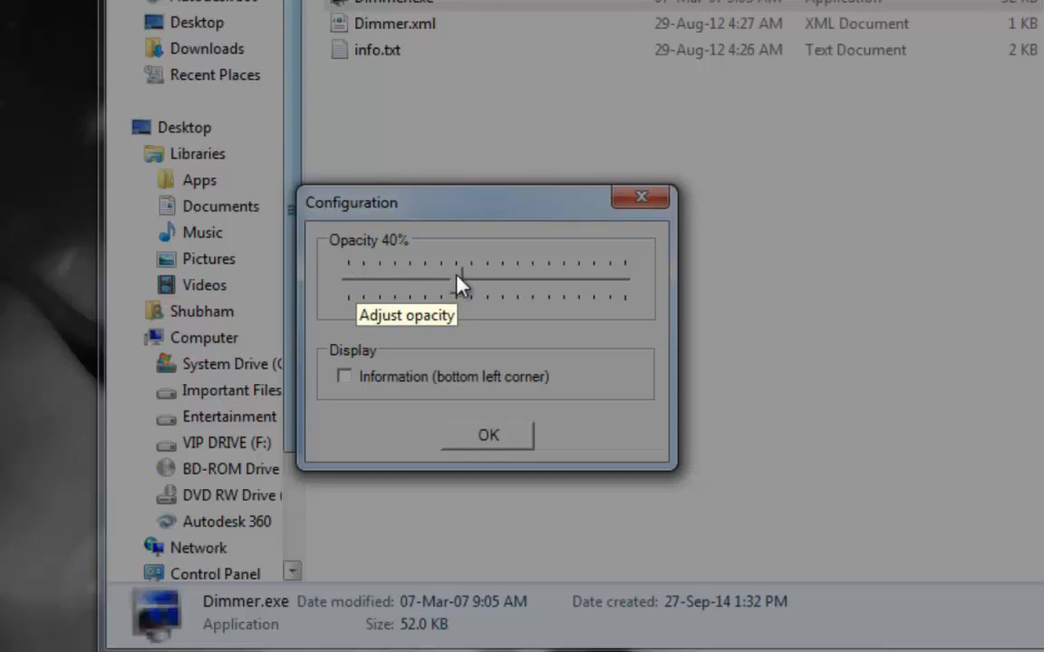
- Adjust the Opacity slider through several values, settle on 66%, and confirm with OK
{"action": "left_click_drag", "start_coordinate": [457, 276], "coordinate": [496, 283]}
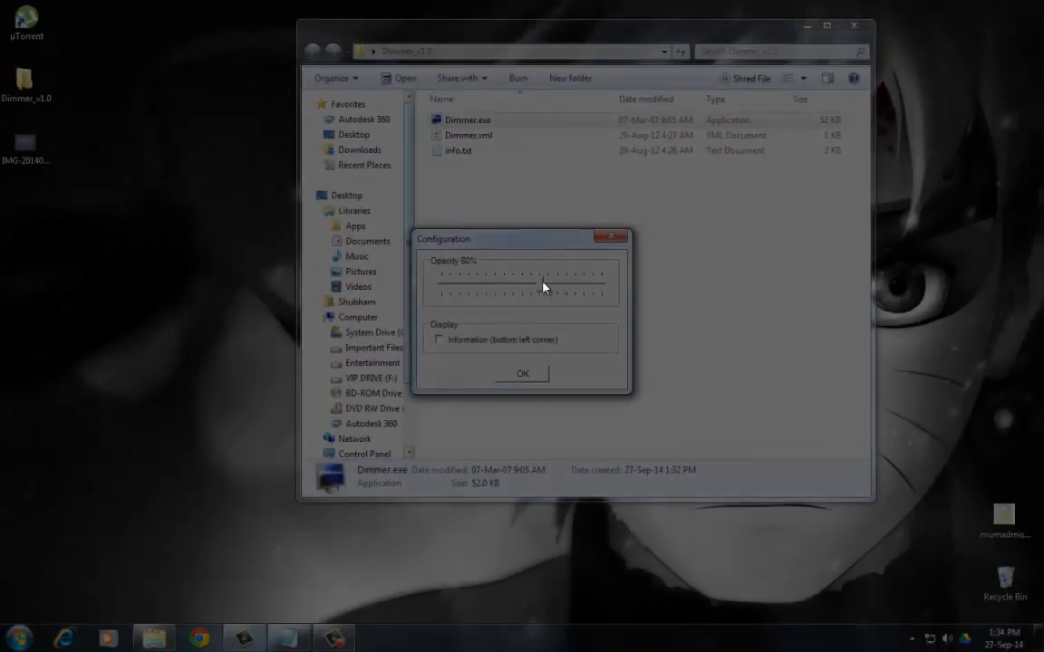
{"action": "left_click_drag", "start_coordinate": [544, 288], "coordinate": [562, 288]}
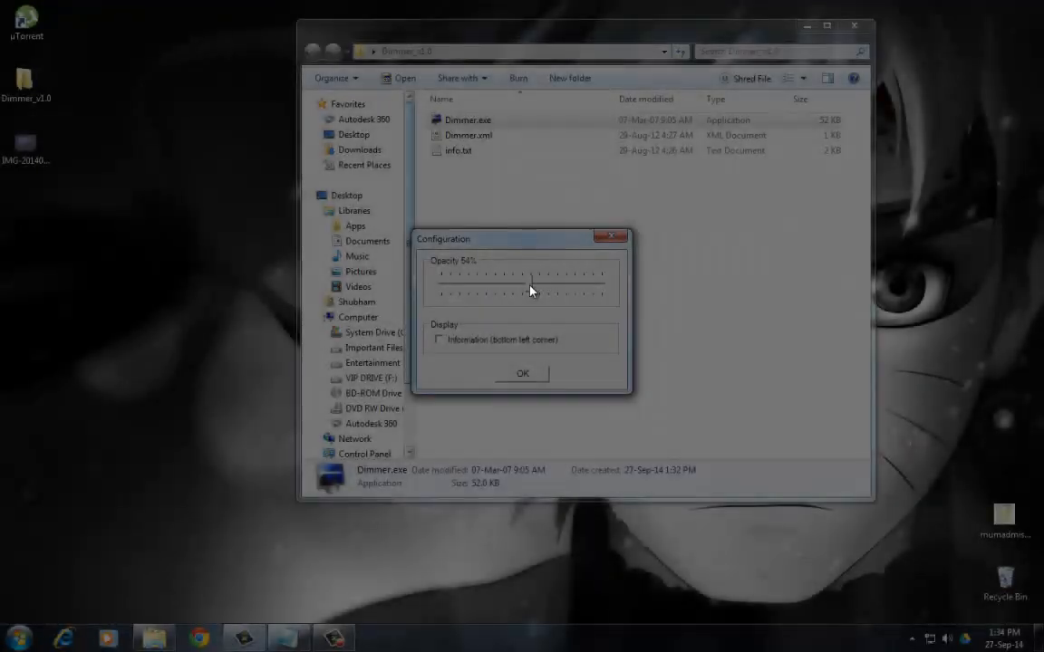
{"action": "left_click_drag", "start_coordinate": [530, 288], "coordinate": [510, 288]}
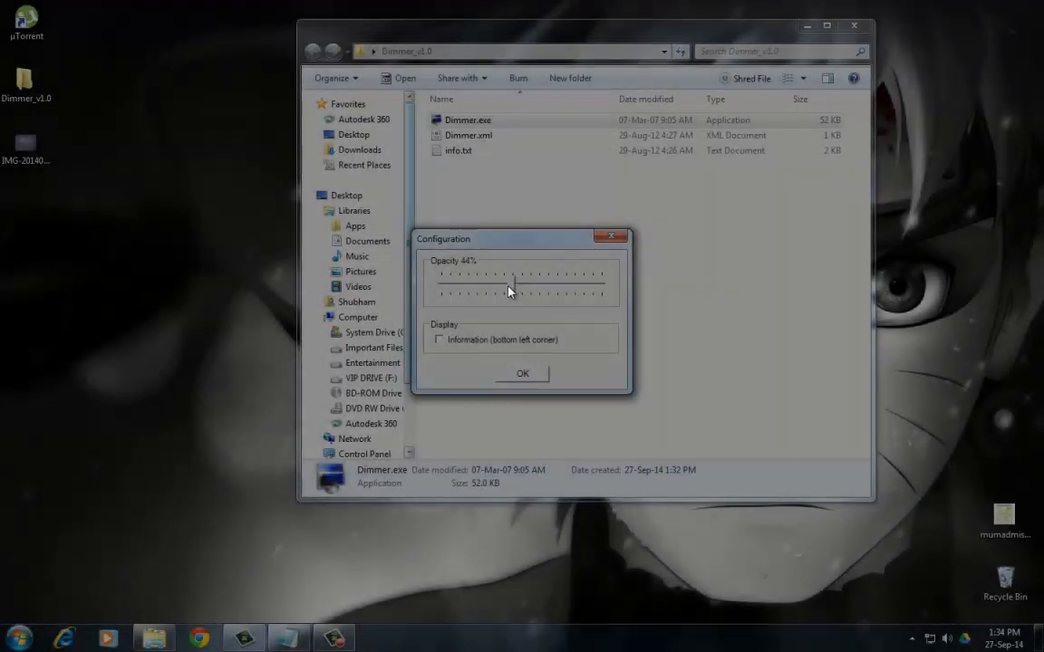
{"action": "left_click_drag", "start_coordinate": [509, 285], "coordinate": [439, 285]}
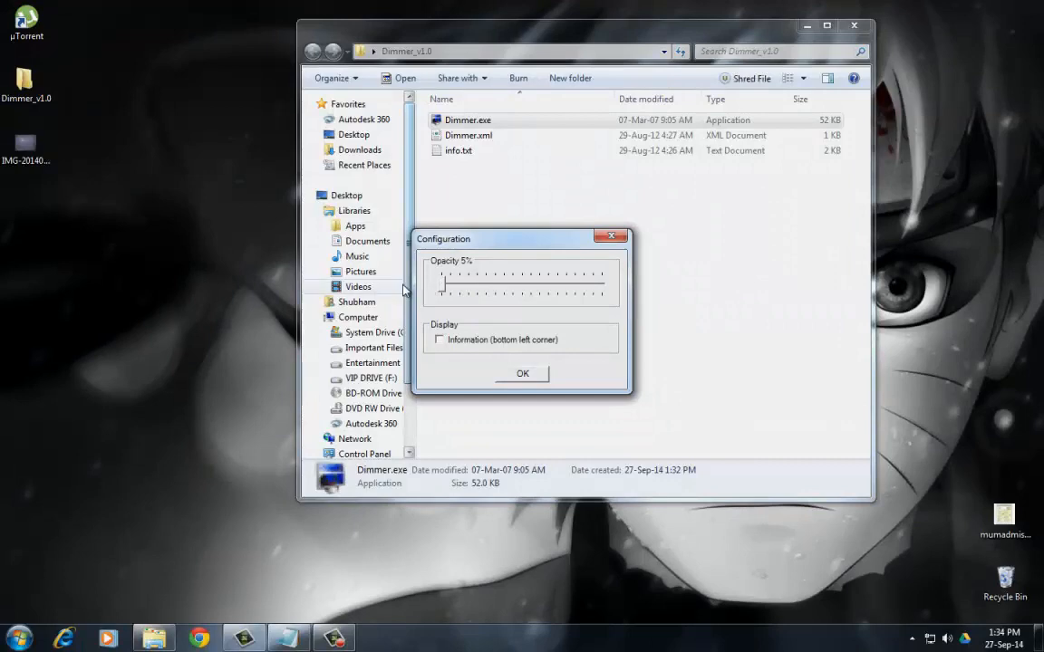
{"action": "left_click_drag", "start_coordinate": [441, 283], "coordinate": [476, 283]}
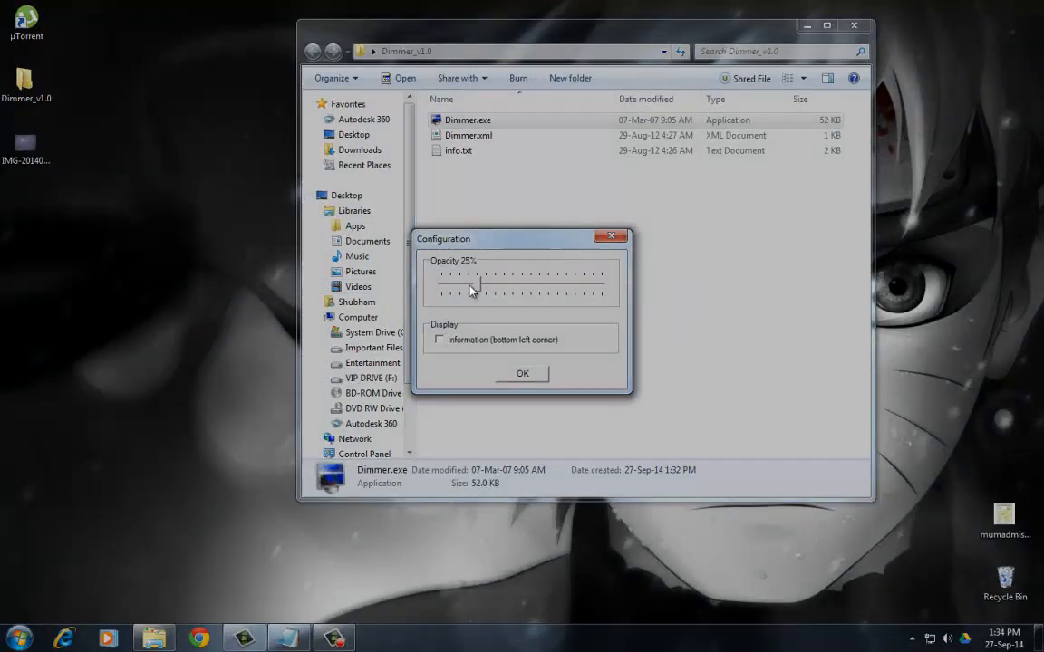
{"action": "left_click_drag", "start_coordinate": [471, 288], "coordinate": [532, 290]}
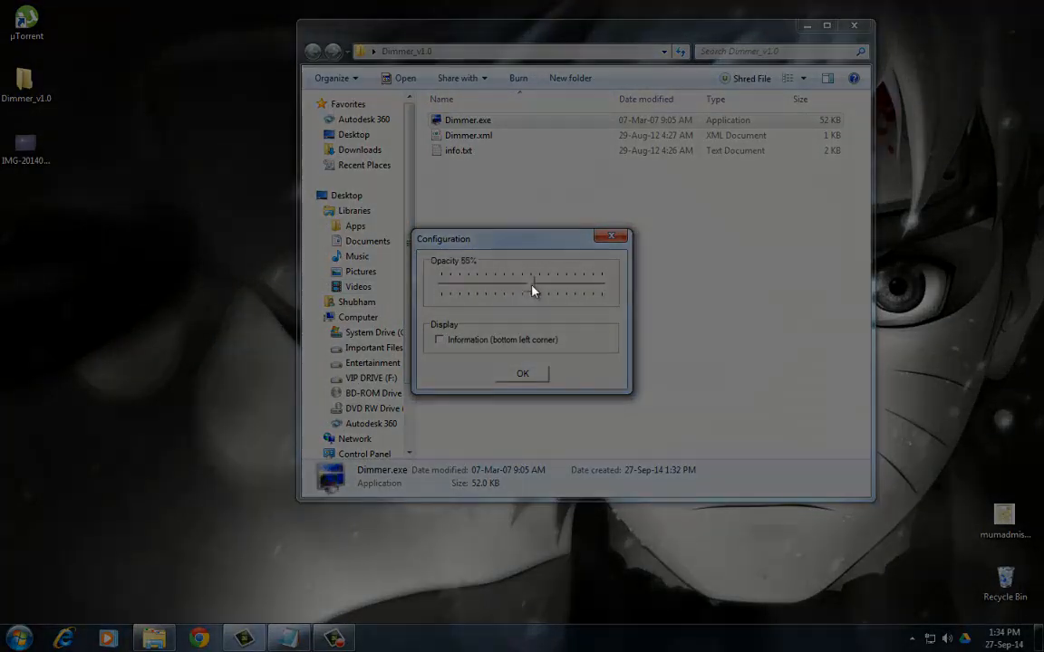
{"action": "left_click_drag", "start_coordinate": [533, 285], "coordinate": [475, 285]}
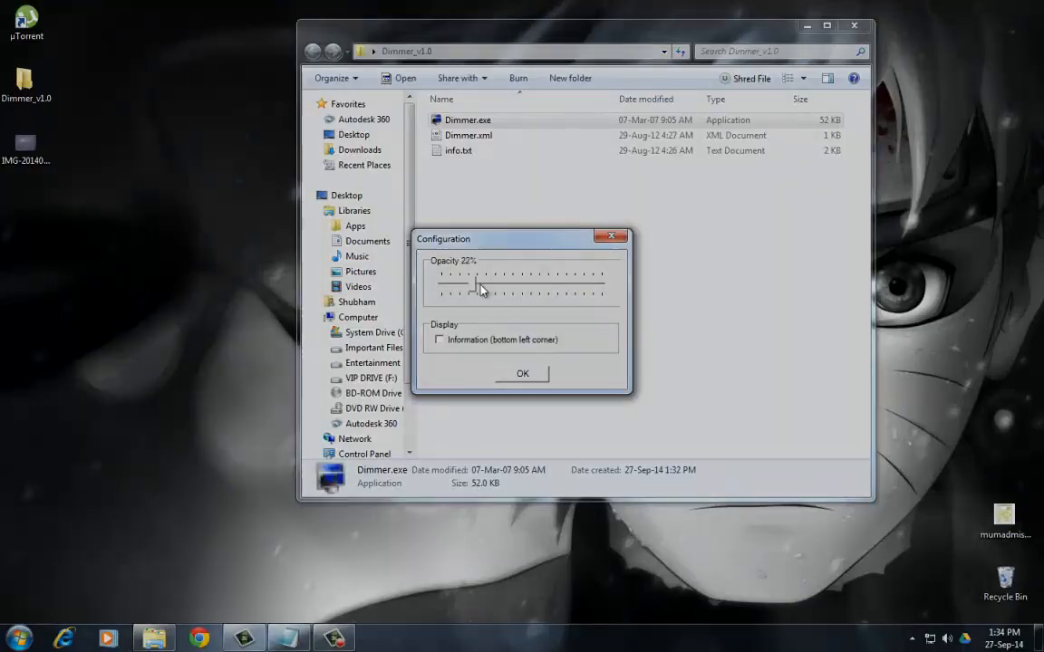
{"action": "left_click_drag", "start_coordinate": [475, 286], "coordinate": [557, 286]}
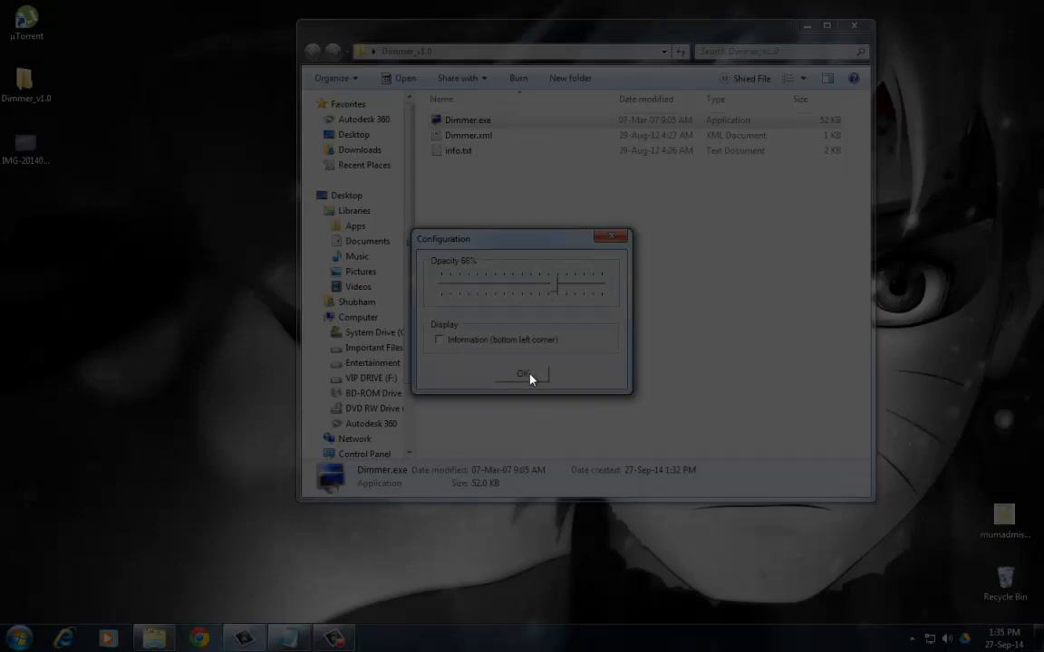
{"action": "left_click", "coordinate": [524, 374]}
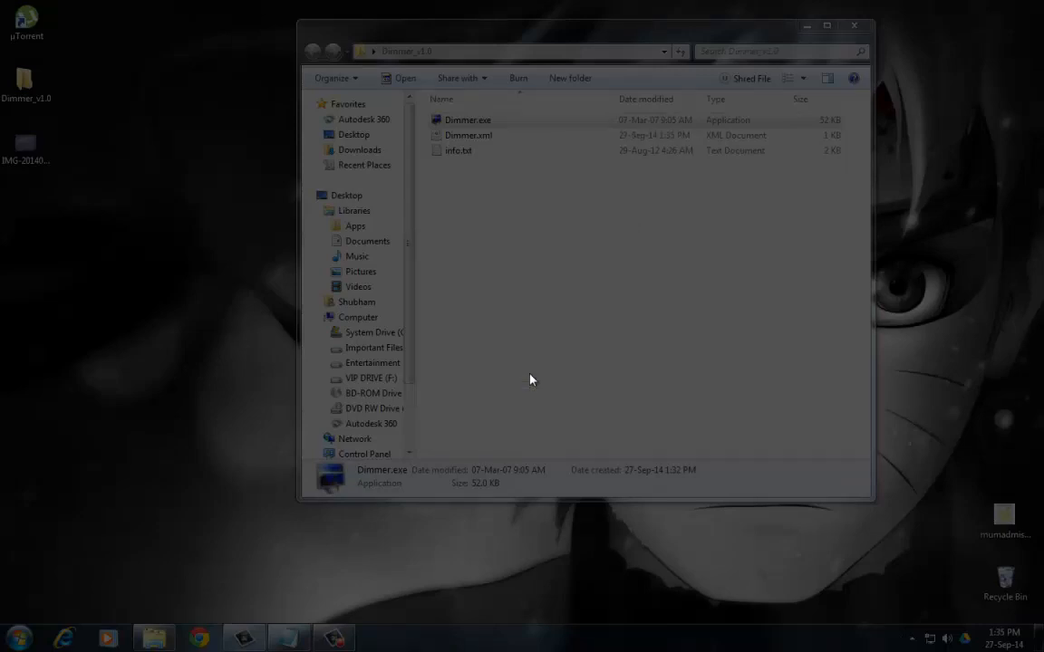